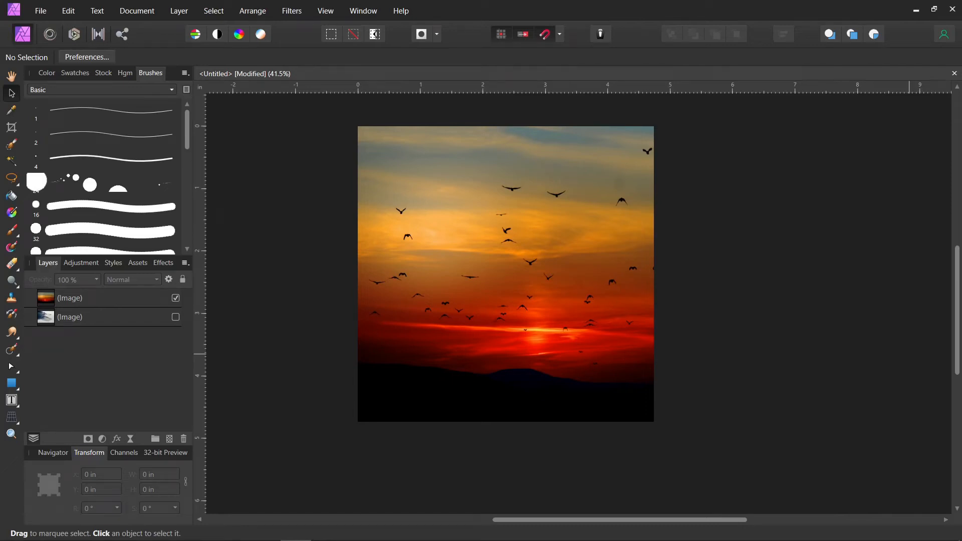
{"action": "mouse_move", "coordinate": [816, 416]}
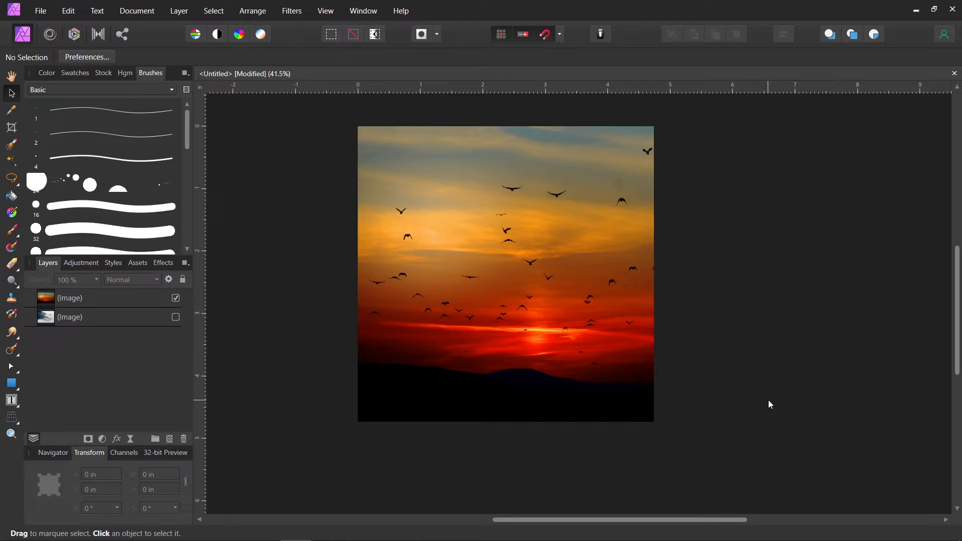
{"action": "mouse_move", "coordinate": [752, 394]}
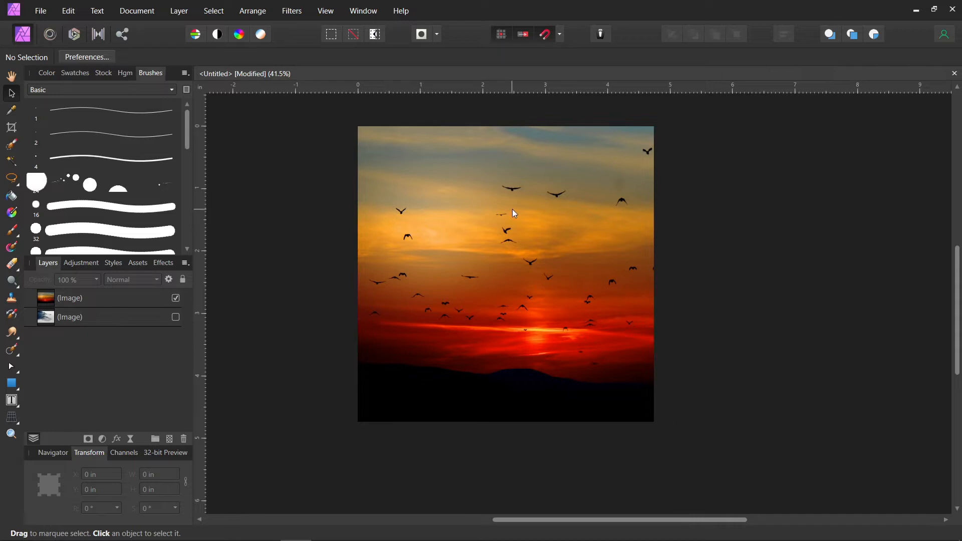
{"action": "mouse_move", "coordinate": [517, 230]}
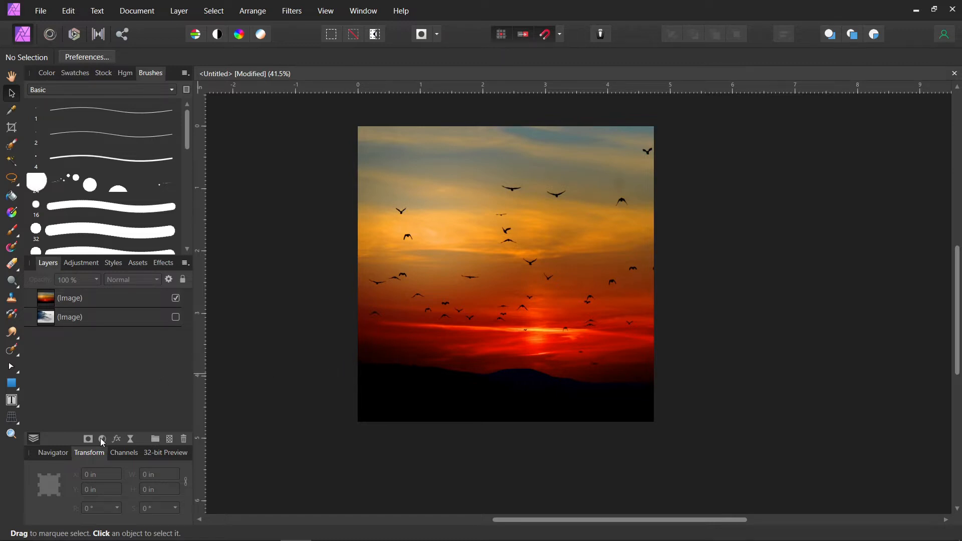
- Add a Gradient Map adjustment and move it back beneath the sunset photo layer
{"action": "left_click", "coordinate": [103, 441]}
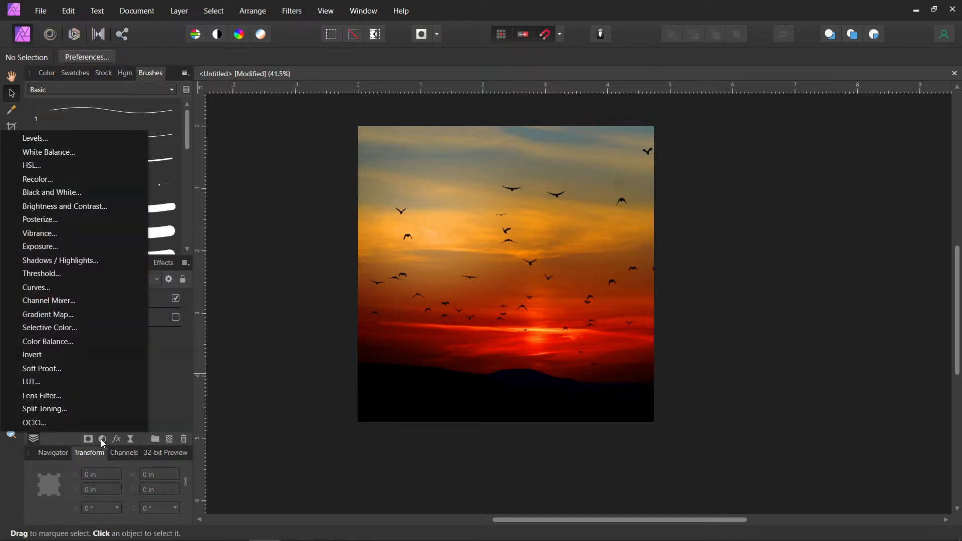
{"action": "mouse_move", "coordinate": [171, 319]}
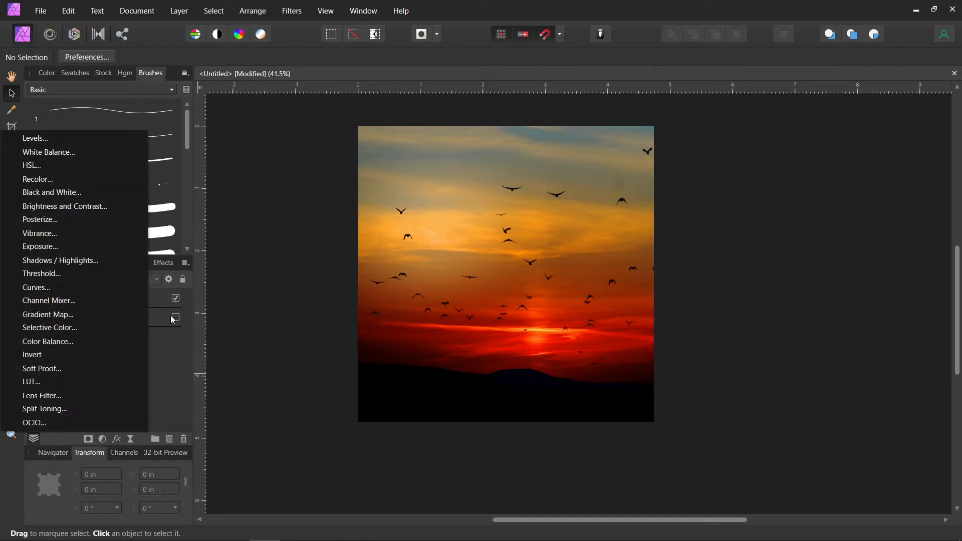
{"action": "left_click", "coordinate": [48, 314]}
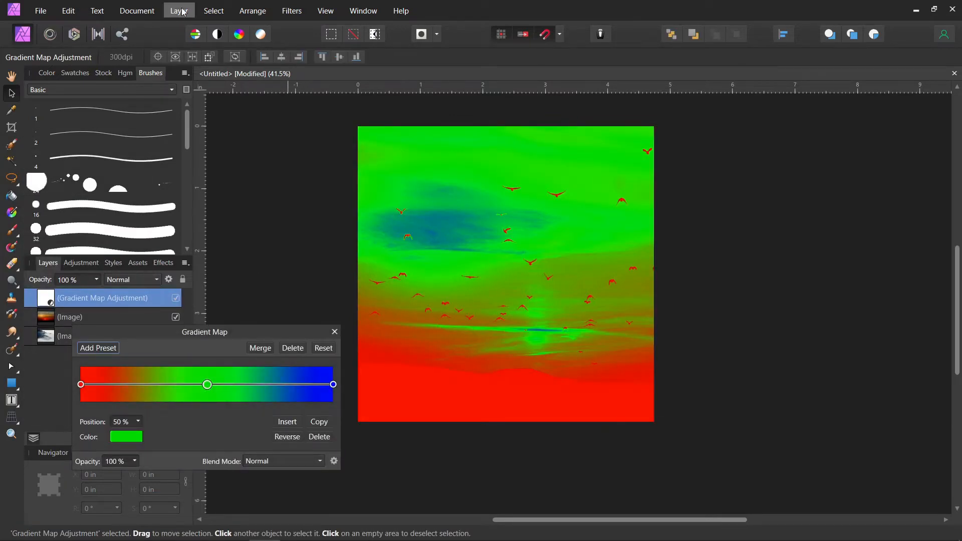
{"action": "left_click", "coordinate": [178, 10]}
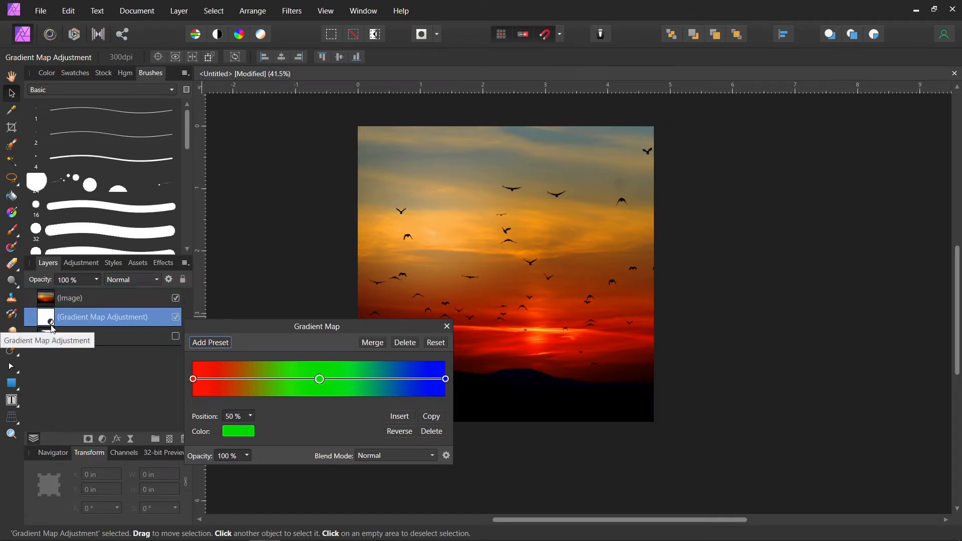
- Move the Gradient Map editor aside so the red starting stop can be edited
{"action": "left_click_drag", "start_coordinate": [317, 326], "coordinate": [214, 289]}
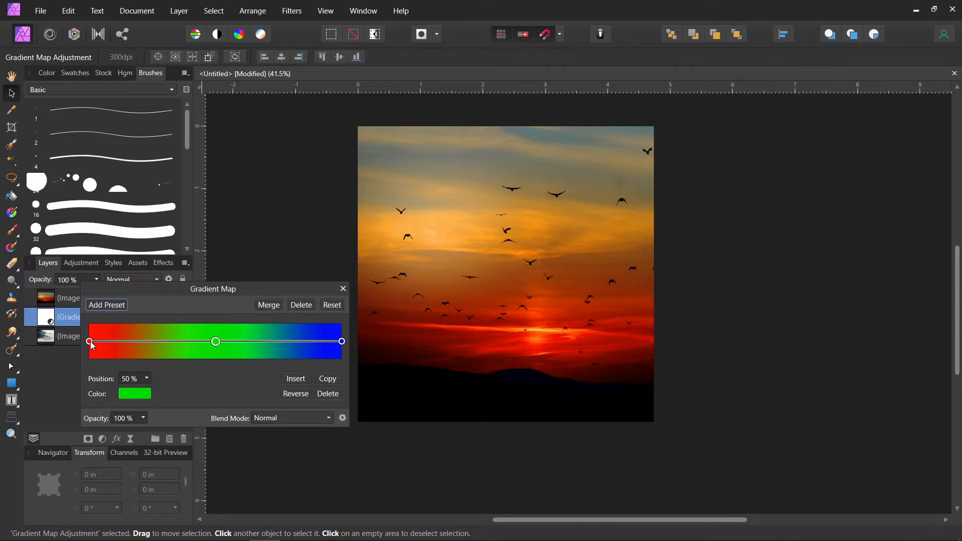
{"action": "mouse_move", "coordinate": [153, 343]}
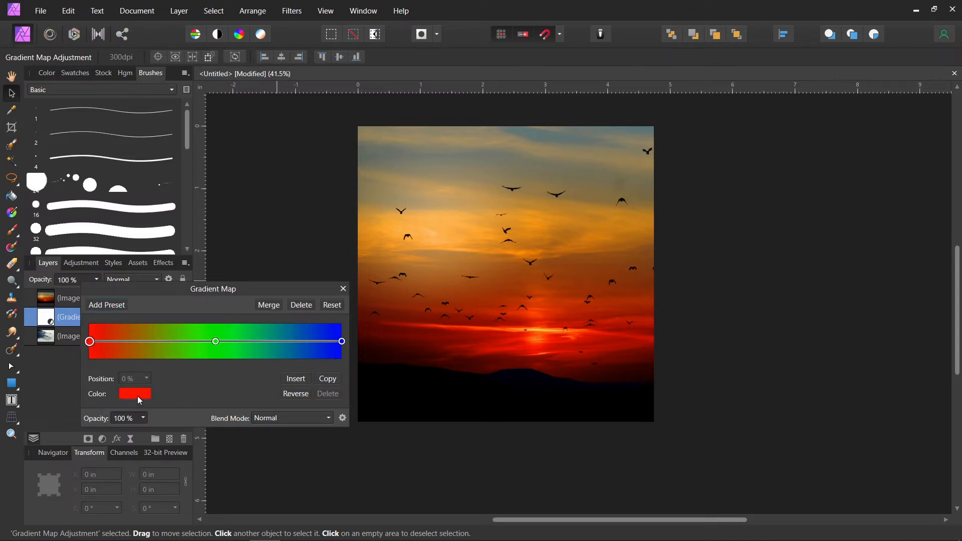
- Darken the starting stop to deep maroon, then select the middle stop for the orange
{"action": "left_click", "coordinate": [134, 394]}
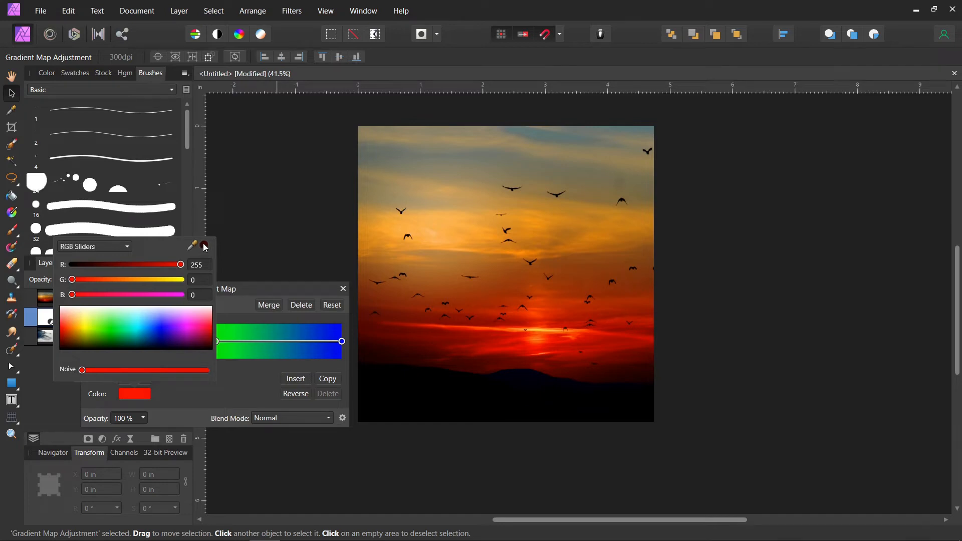
{"action": "left_click_drag", "start_coordinate": [180, 265], "coordinate": [98, 264]}
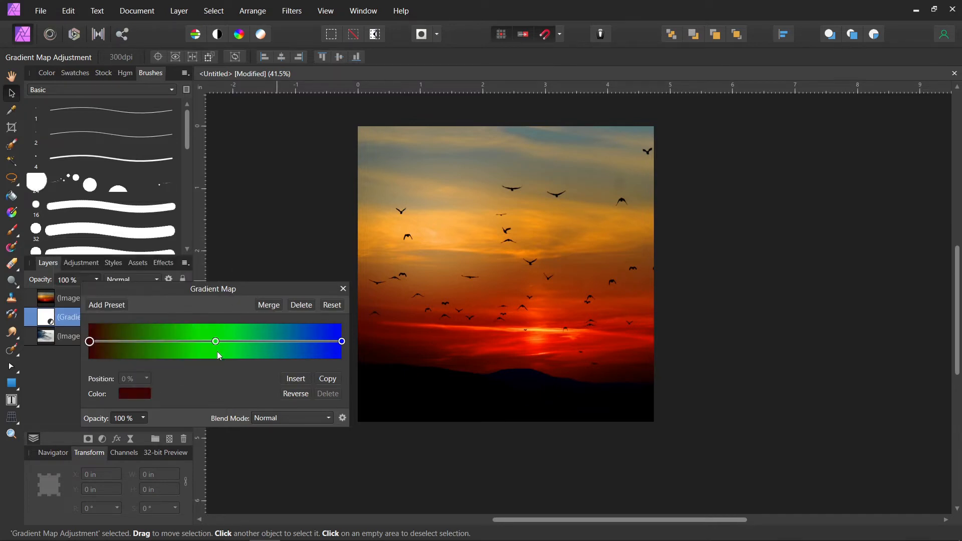
{"action": "left_click", "coordinate": [135, 393]}
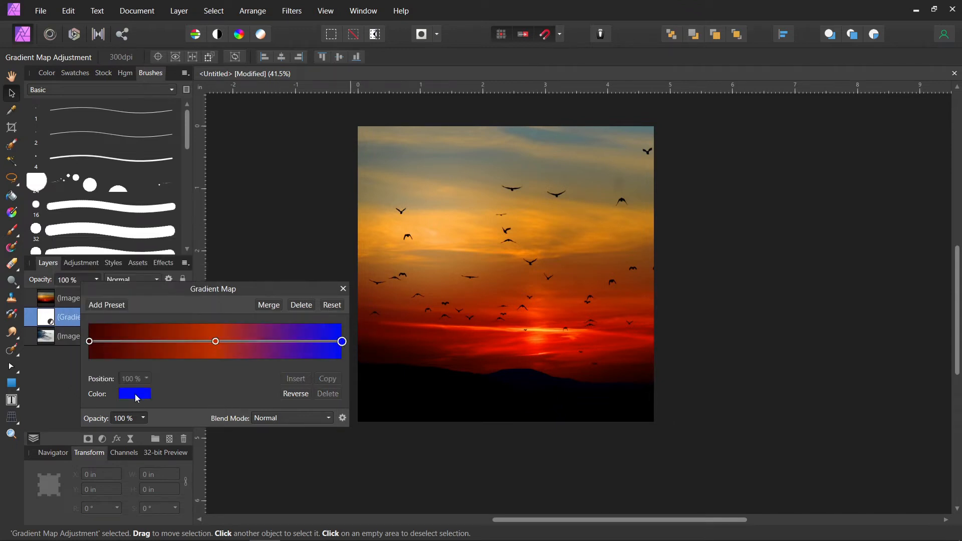
- Set the end stop to muted beige and insert an extra colour point near the end
{"action": "left_click", "coordinate": [133, 394]}
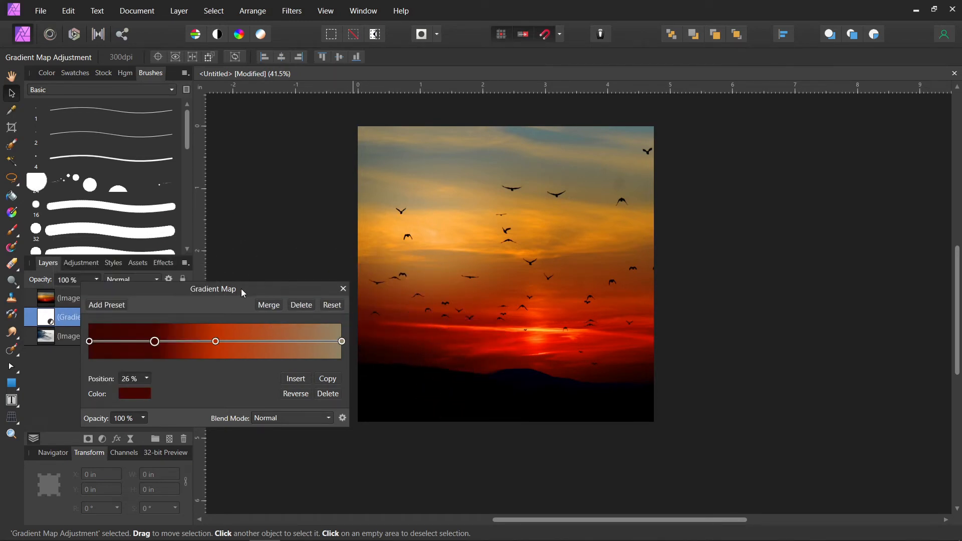
{"action": "left_click", "coordinate": [134, 394]}
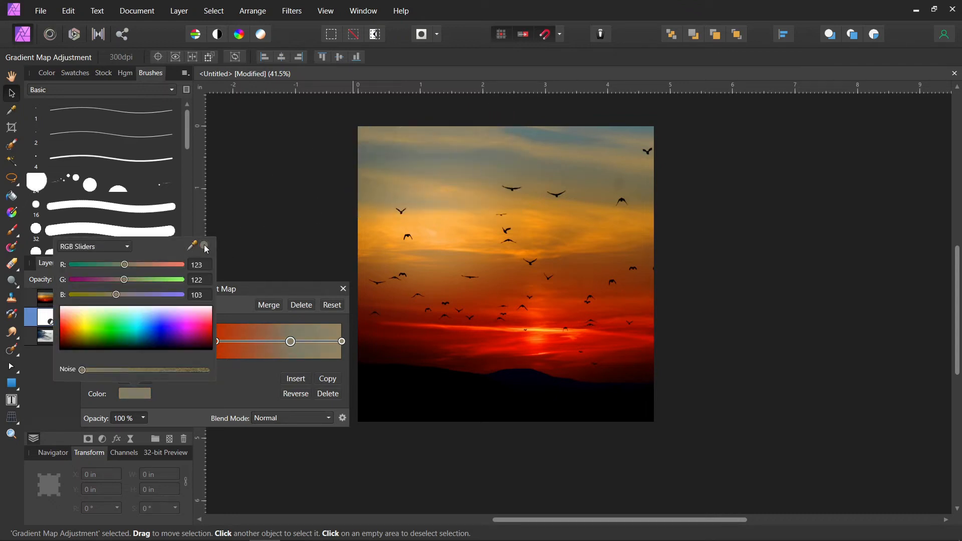
{"action": "left_click", "coordinate": [203, 244]}
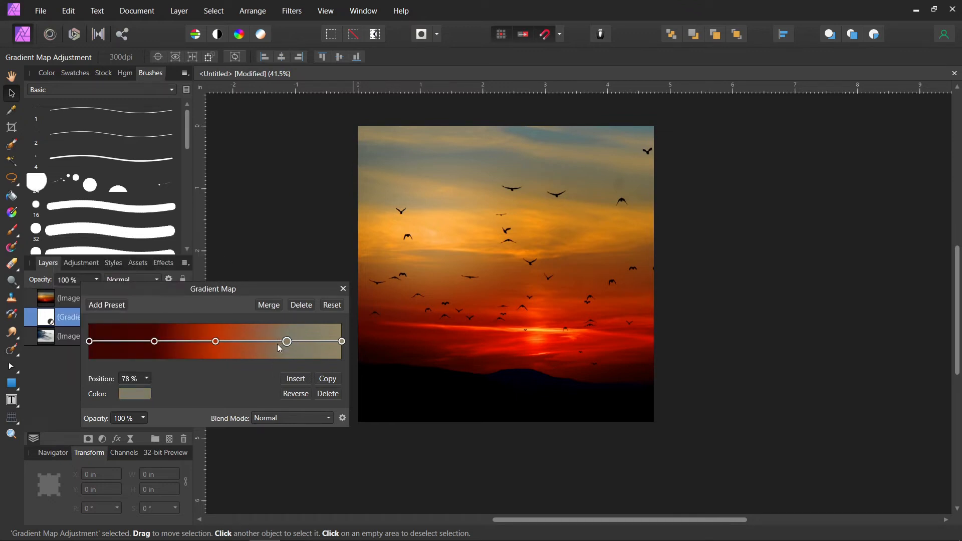
- Position the orange stop at 53% and the dark stop at 32%, finishing the five-stop sunset ramp
{"action": "left_click_drag", "start_coordinate": [286, 341], "coordinate": [224, 341]}
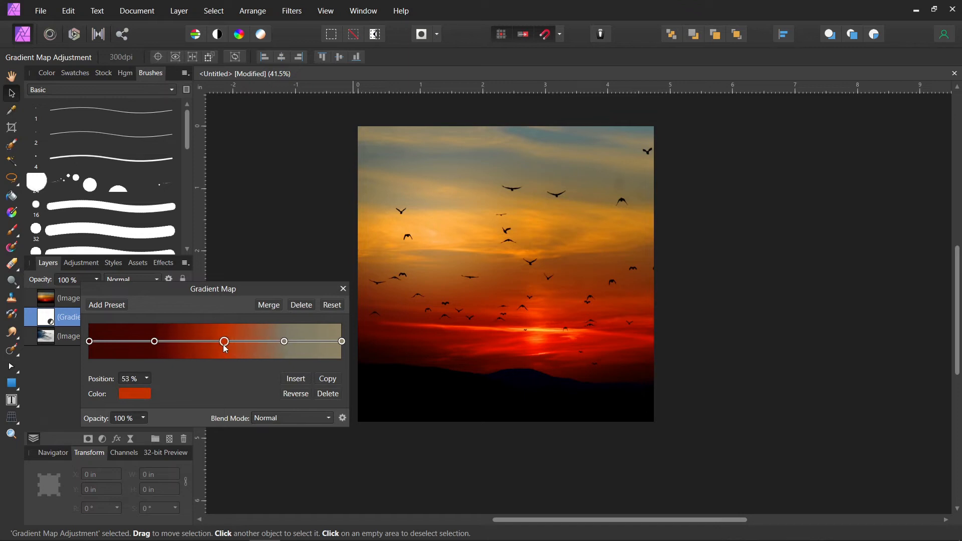
{"action": "left_click_drag", "start_coordinate": [223, 341], "coordinate": [170, 341]}
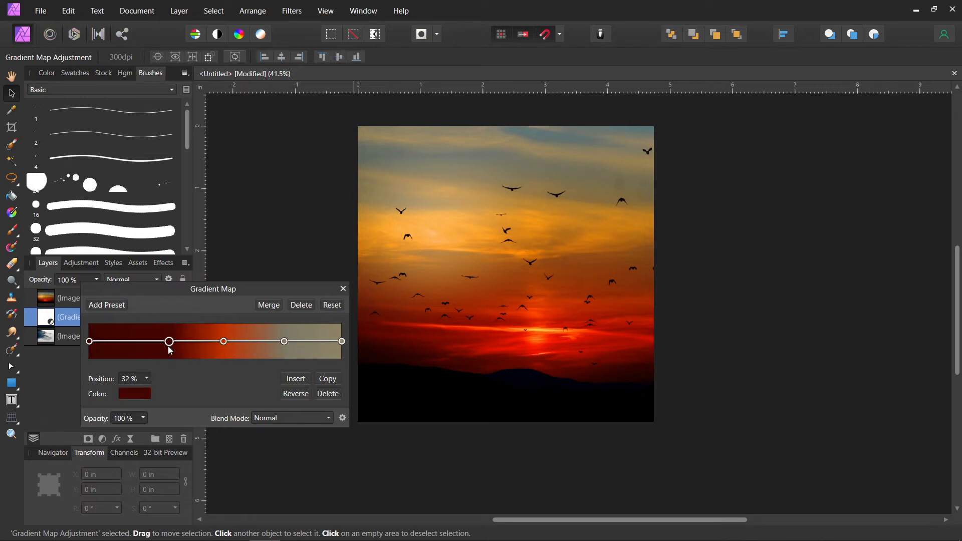
{"action": "mouse_move", "coordinate": [235, 390]}
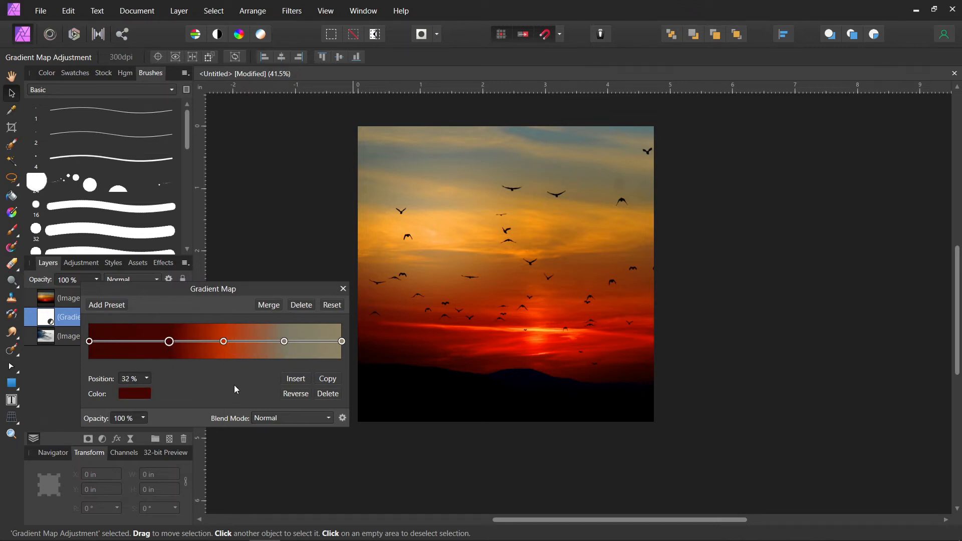
{"action": "left_click", "coordinate": [342, 289]}
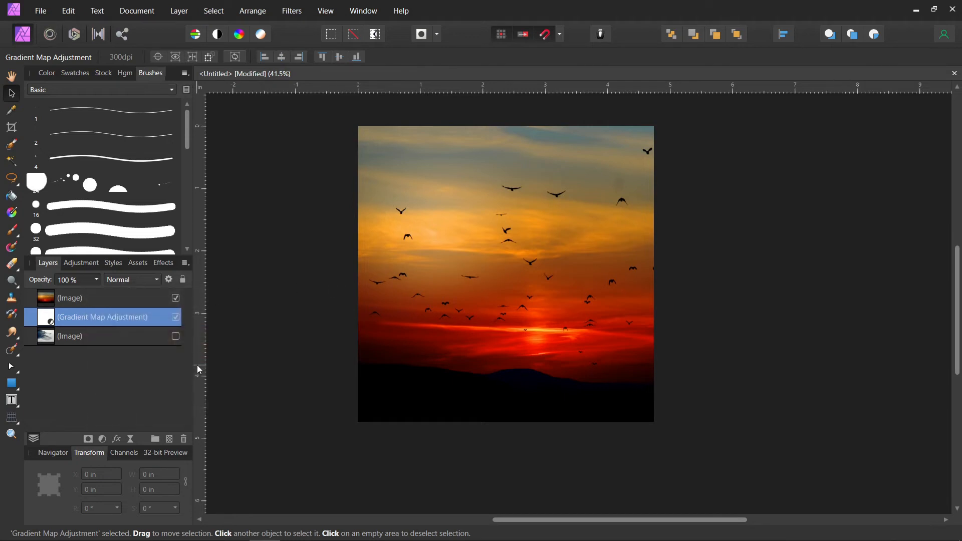
- Export the gradient map as a .cube LUT at maximum 126×126×126 quality
{"action": "left_click", "coordinate": [40, 11]}
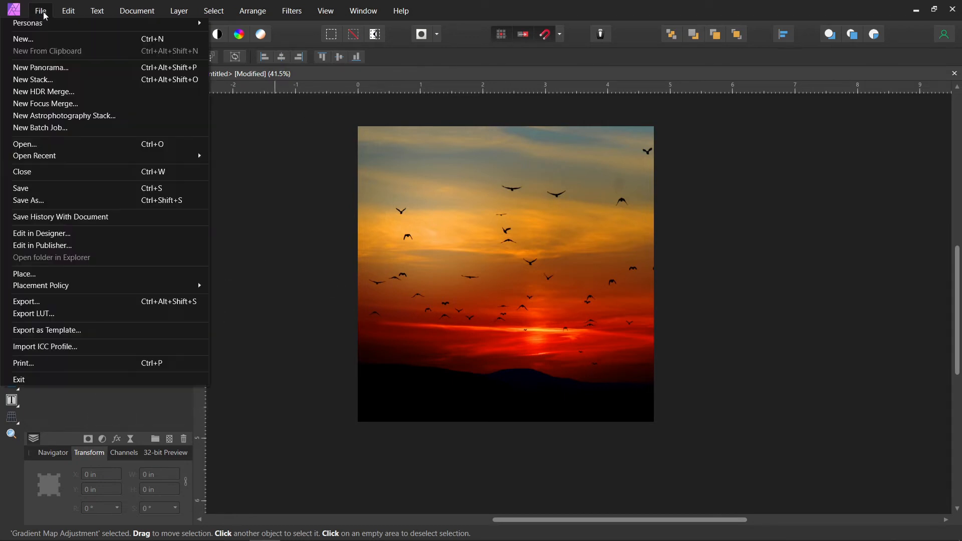
{"action": "mouse_move", "coordinate": [47, 329]}
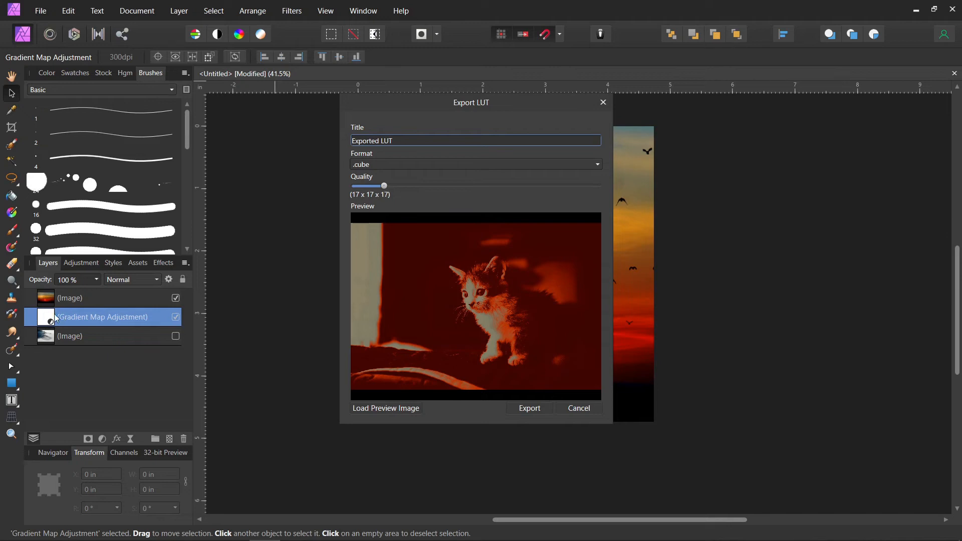
{"action": "mouse_move", "coordinate": [67, 328]}
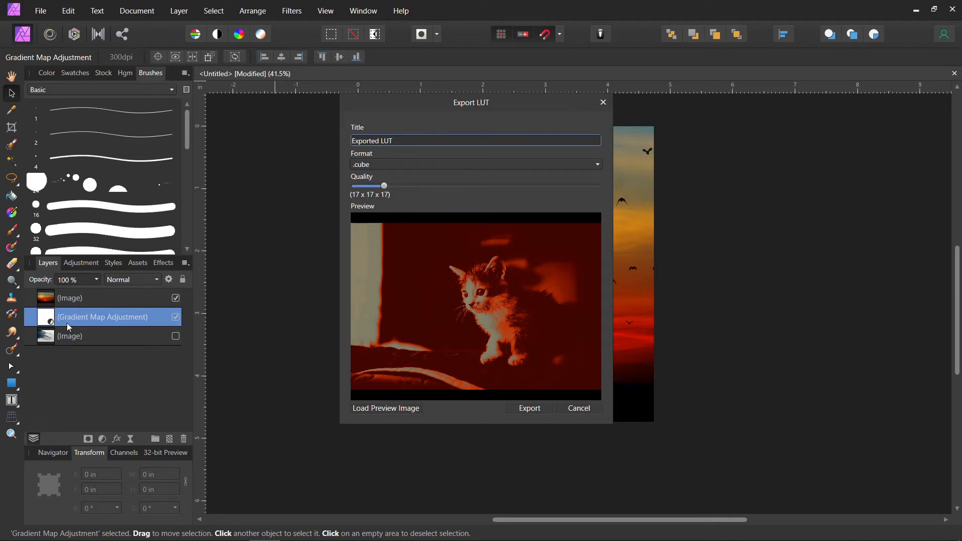
{"action": "mouse_move", "coordinate": [77, 327]}
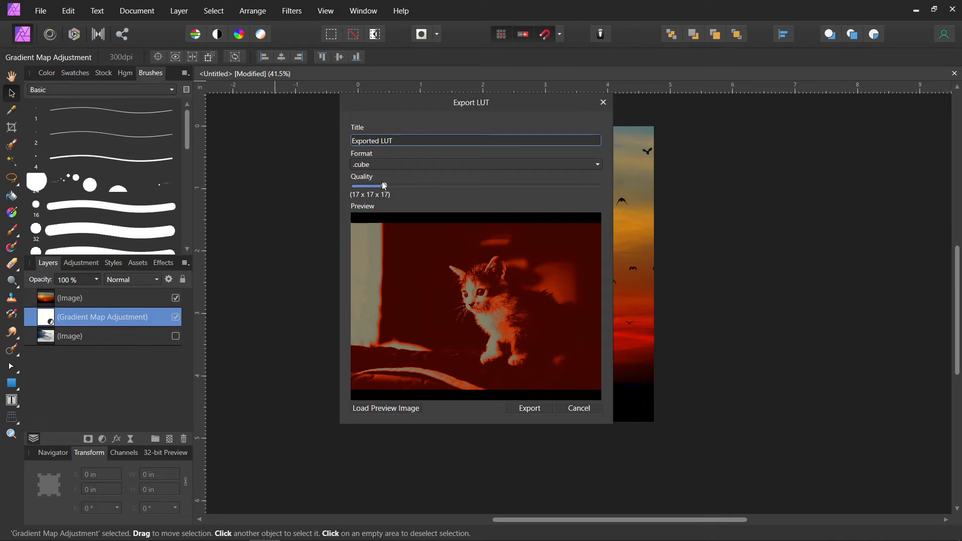
{"action": "left_click_drag", "start_coordinate": [353, 186], "coordinate": [595, 186]}
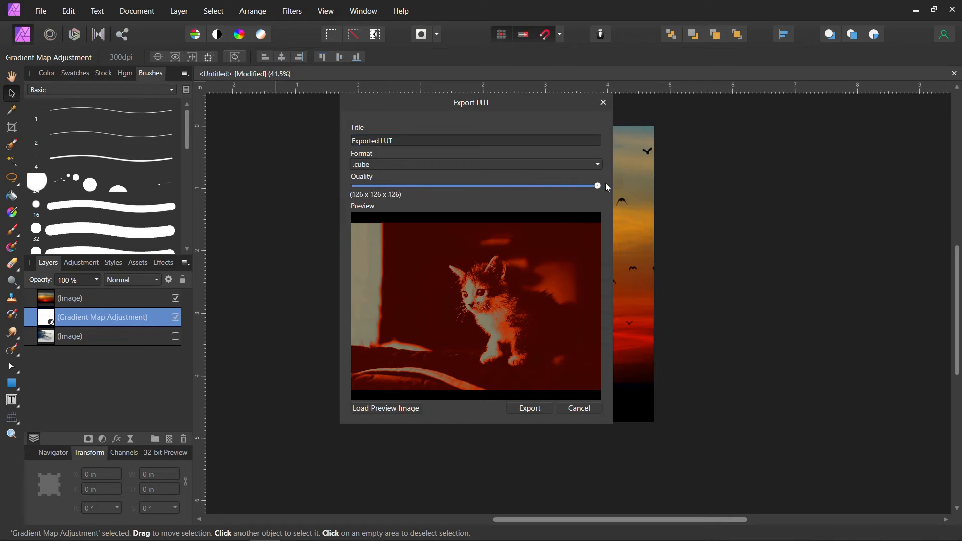
{"action": "left_click", "coordinate": [528, 408]}
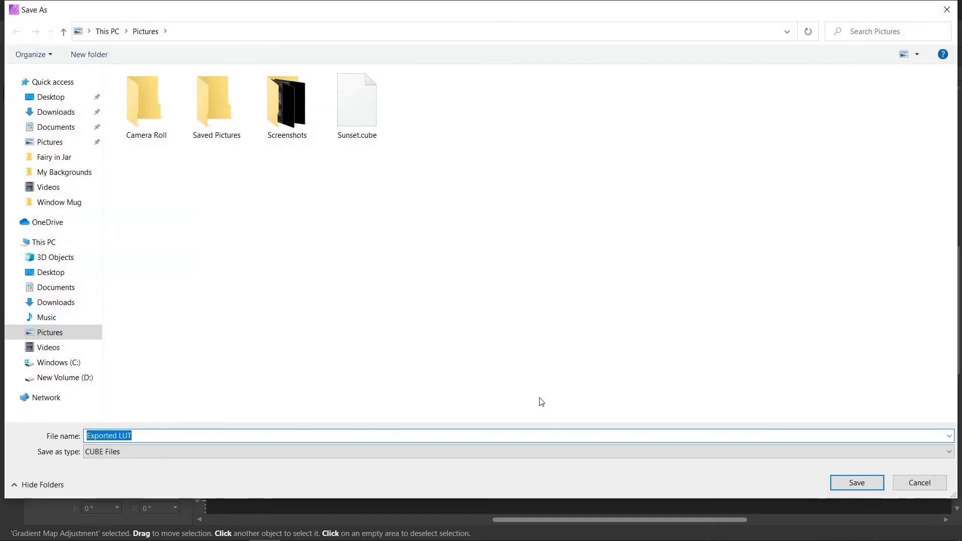
{"action": "mouse_move", "coordinate": [302, 382]}
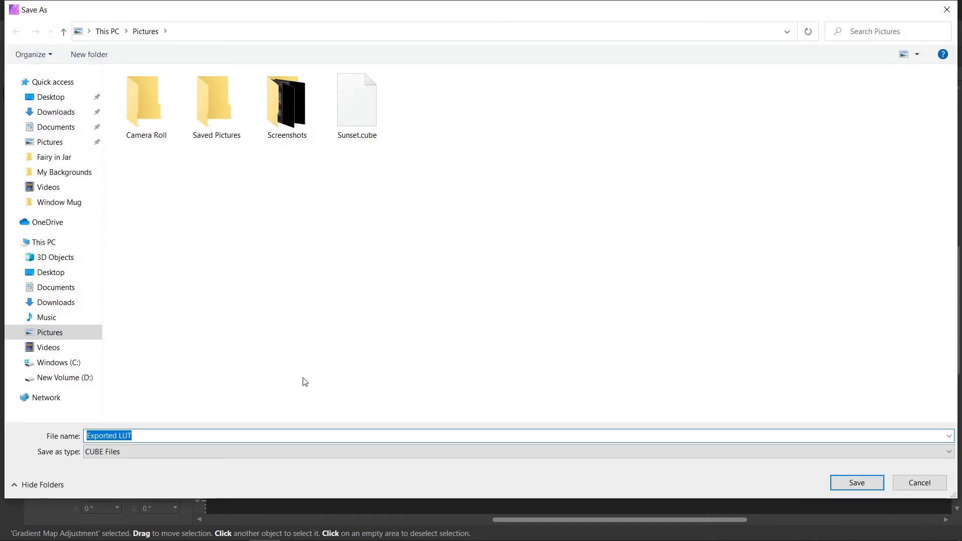
- Save the LUT as Sunset.cube in the Pictures folder
{"action": "left_click", "coordinate": [357, 100]}
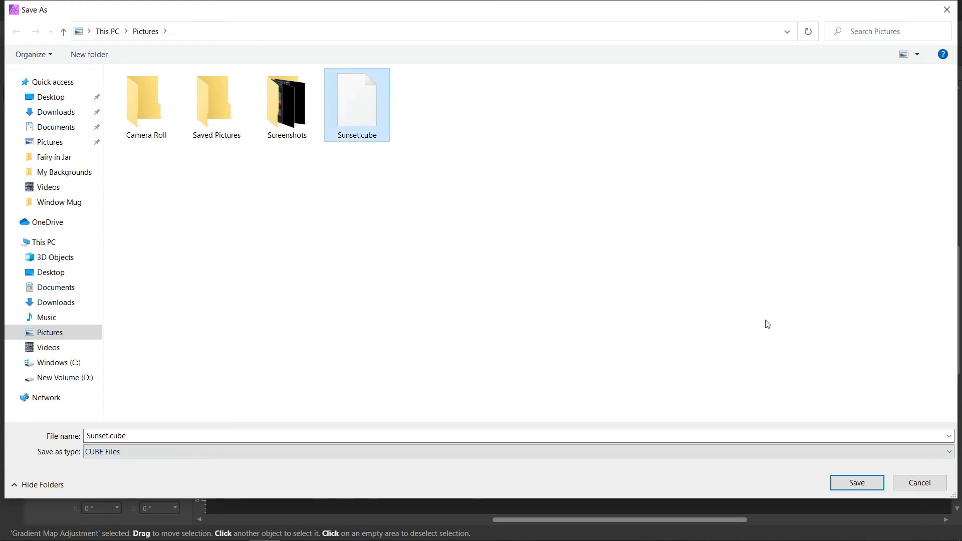
{"action": "mouse_move", "coordinate": [856, 483]}
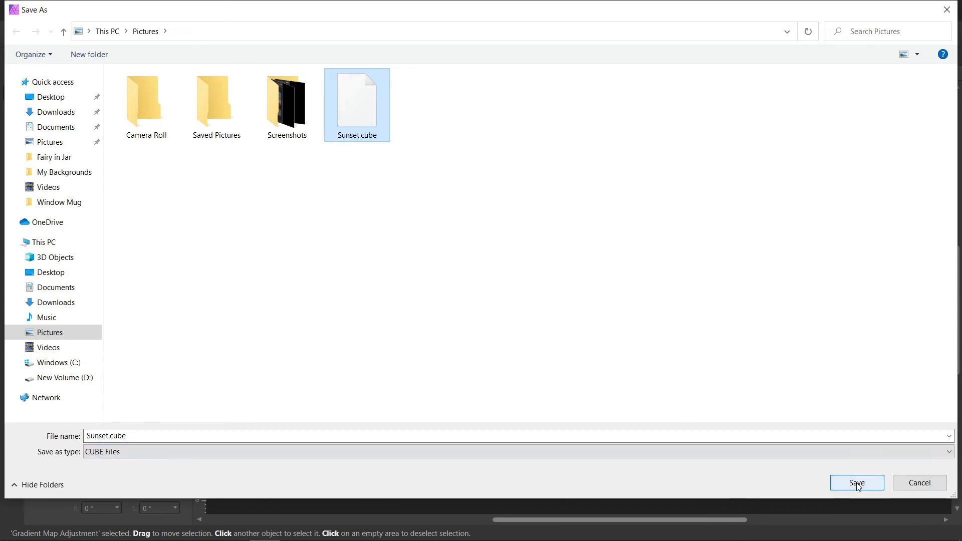
{"action": "left_click", "coordinate": [856, 482]}
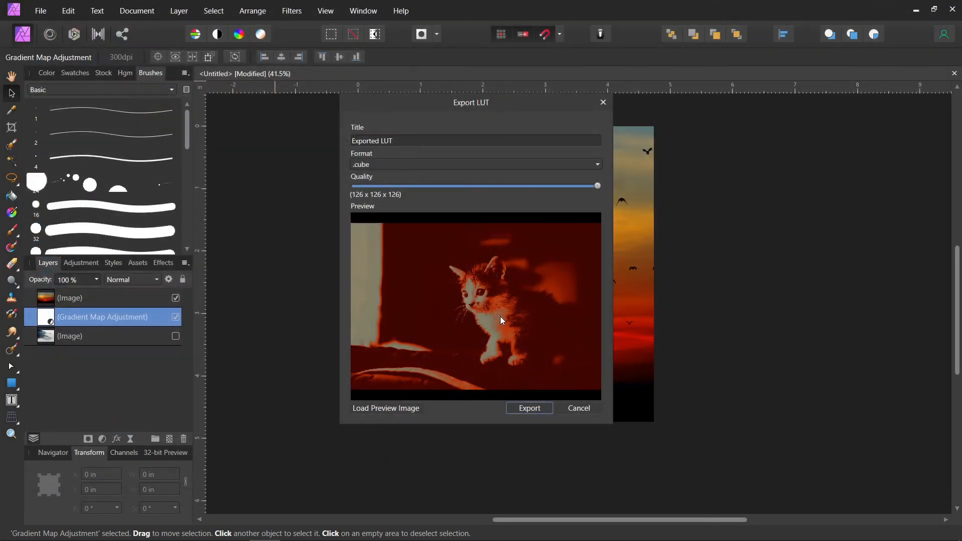
- Close the LUT export, leave only the misty forest photo and shift it slightly left
{"action": "left_click", "coordinate": [577, 408]}
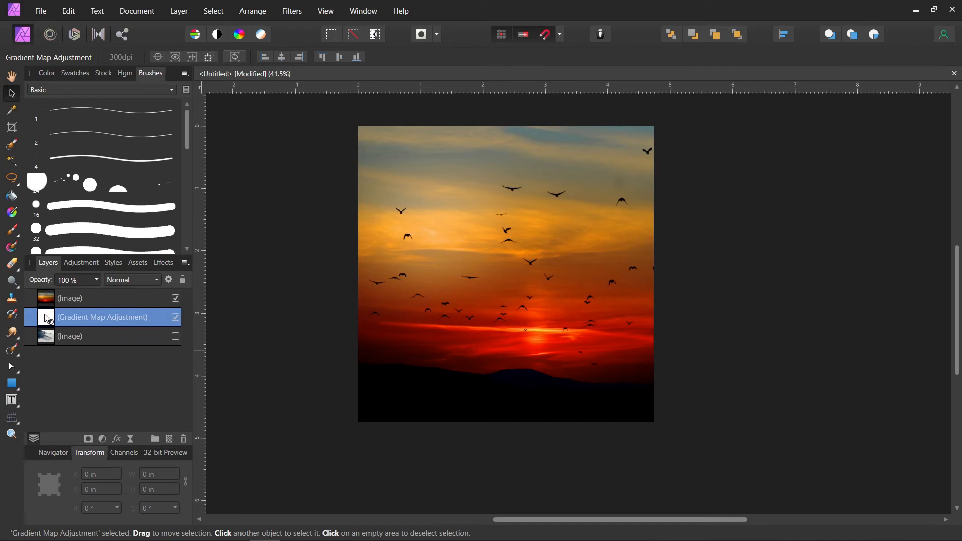
{"action": "left_click", "coordinate": [69, 297]}
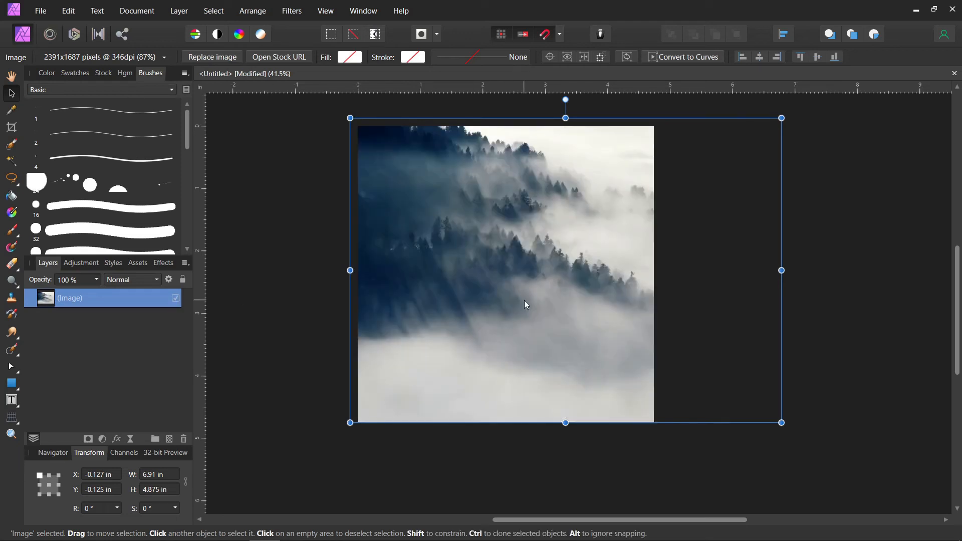
{"action": "left_click_drag", "start_coordinate": [525, 306], "coordinate": [347, 291]}
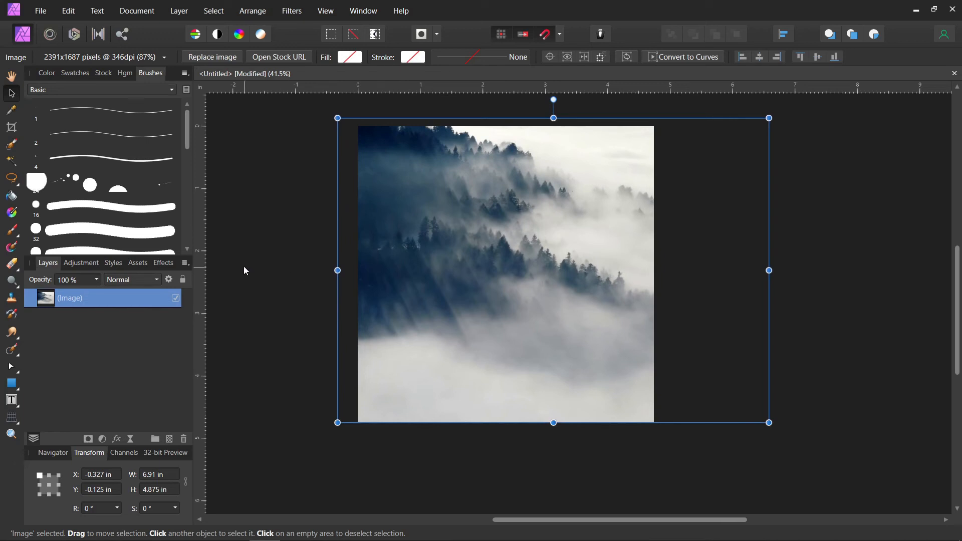
{"action": "left_click", "coordinate": [178, 11]}
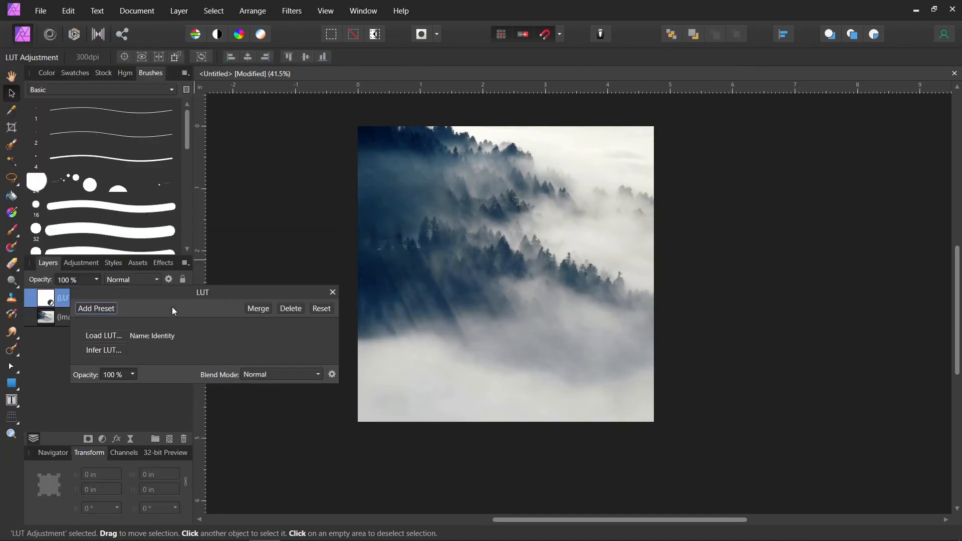
- Load Sunset.cube into the LUT adjustment and blend it in Soft Light
{"action": "left_click", "coordinate": [104, 336]}
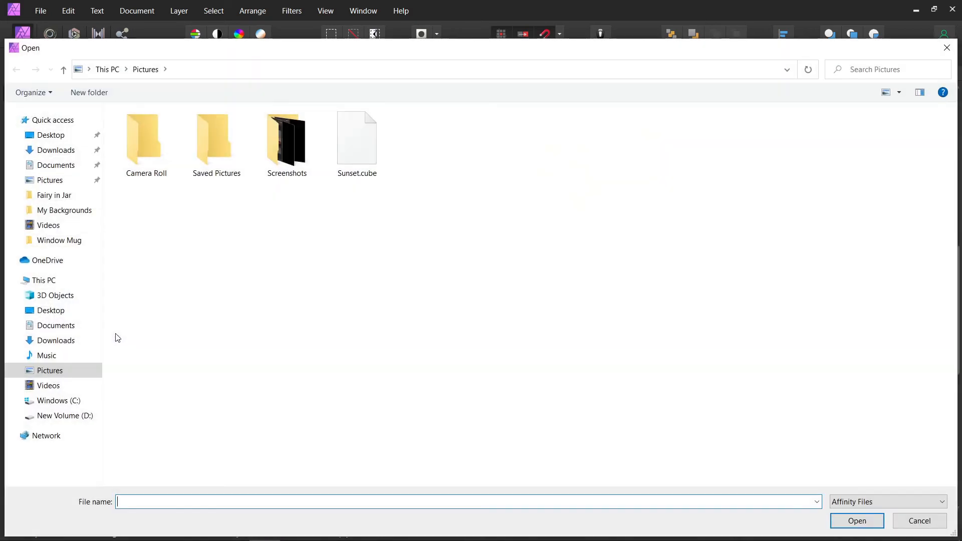
{"action": "double_click", "coordinate": [356, 138]}
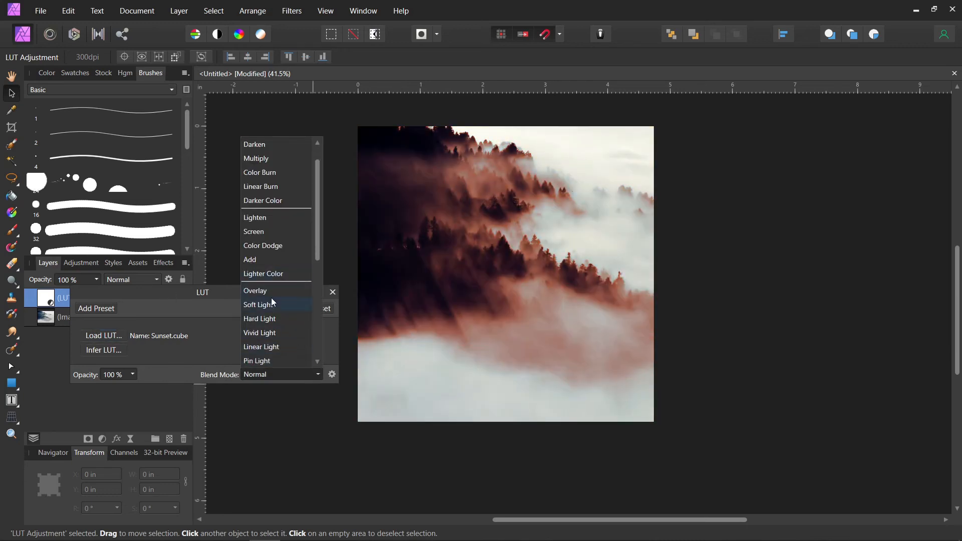
{"action": "left_click", "coordinate": [258, 304]}
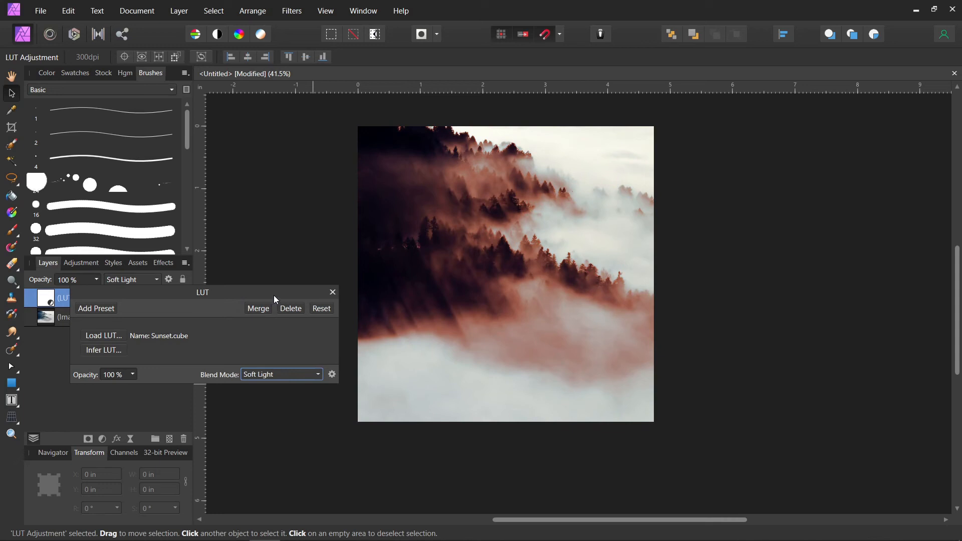
{"action": "mouse_move", "coordinate": [126, 379]}
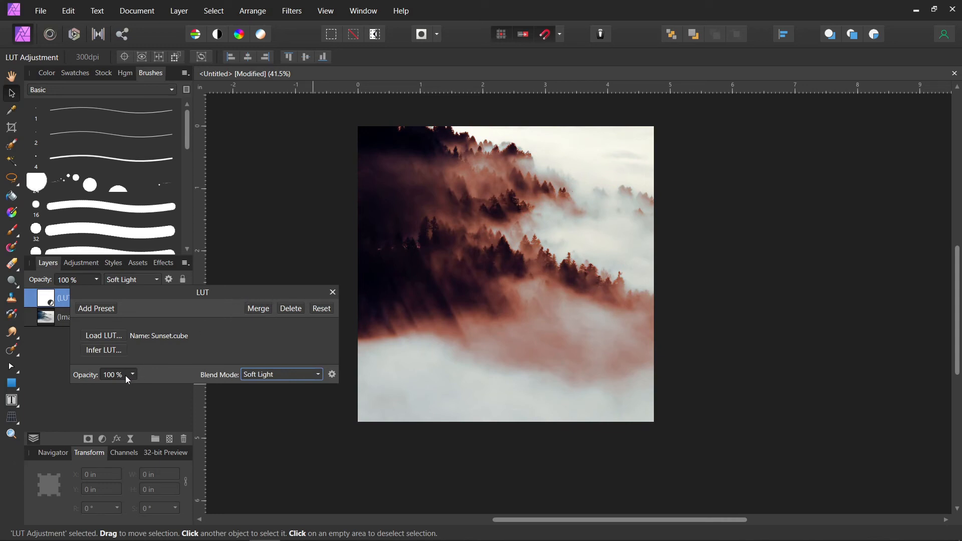
{"action": "mouse_move", "coordinate": [197, 292]}
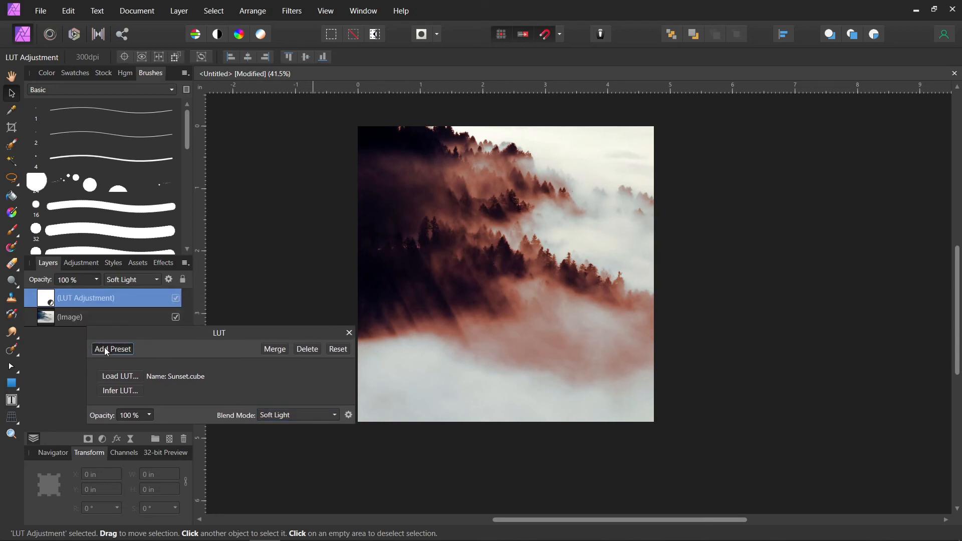
- Save the LUT setup as a new preset named 'Suns' and return to the adjustments list
{"action": "left_click", "coordinate": [112, 349]}
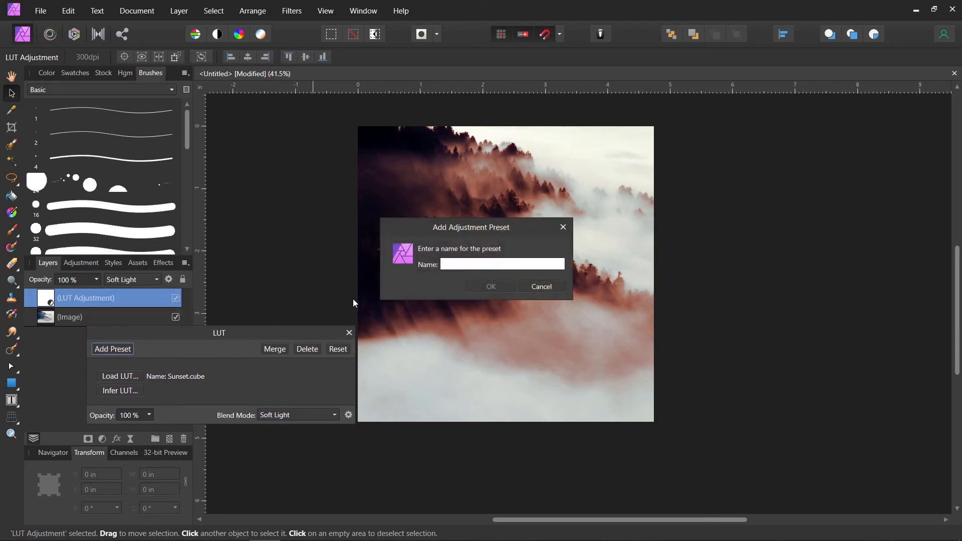
{"action": "type", "text": "Suns"}
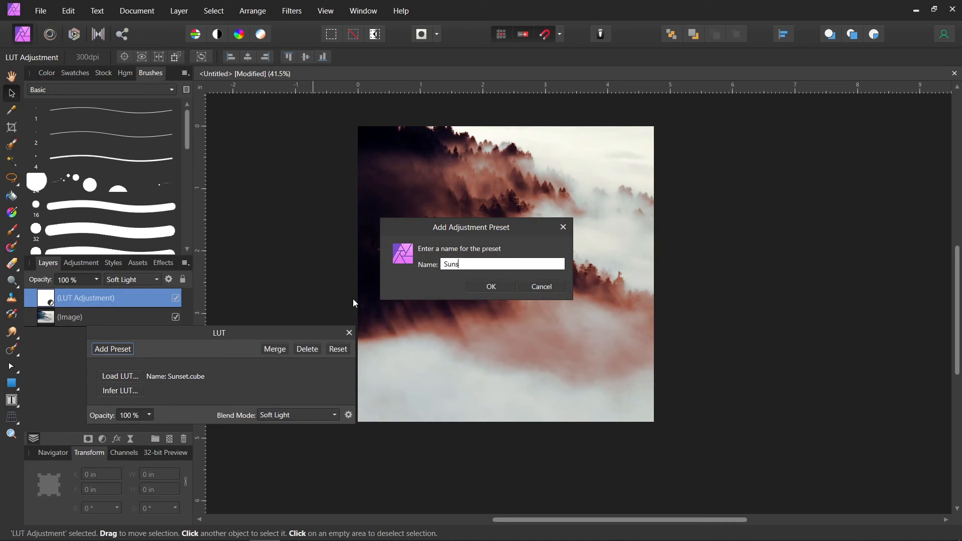
{"action": "left_click", "coordinate": [489, 286]}
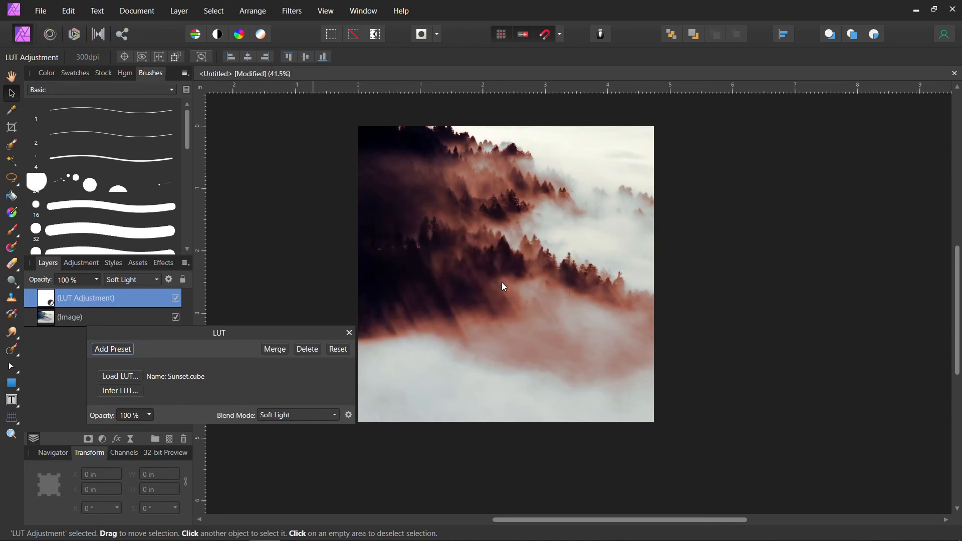
{"action": "left_click", "coordinate": [348, 333]}
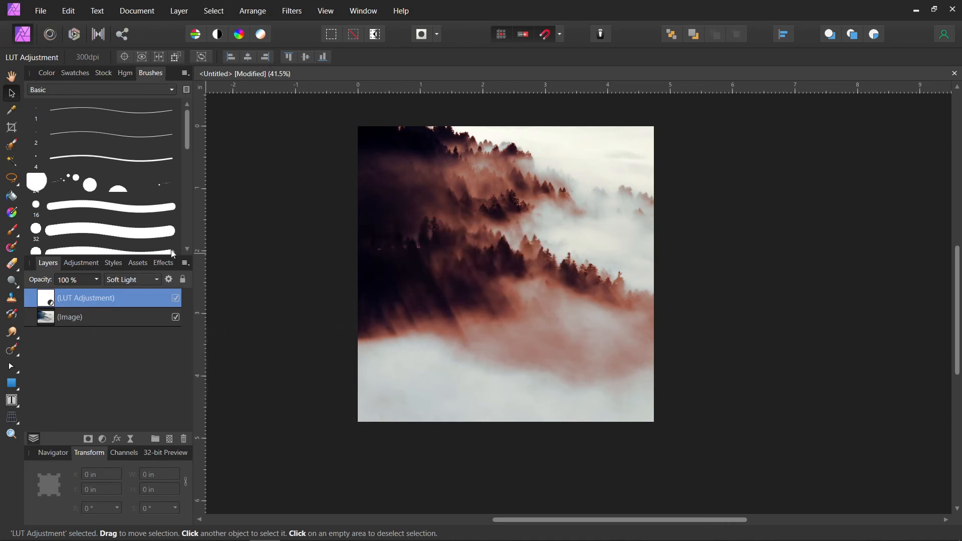
{"action": "left_click", "coordinate": [80, 262]}
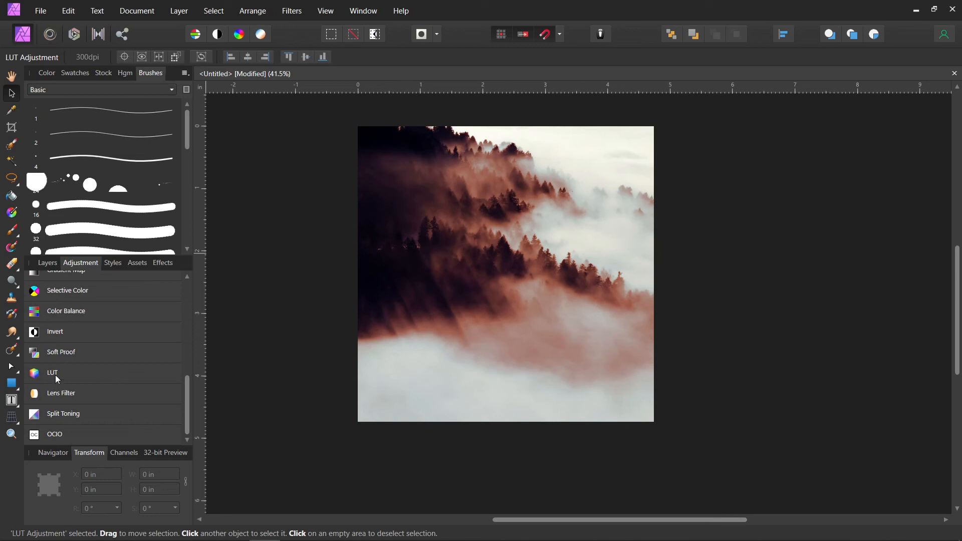
- Expand the LUT presets, apply the saved Sunset preset, then dismiss its settings
{"action": "left_click", "coordinate": [52, 373]}
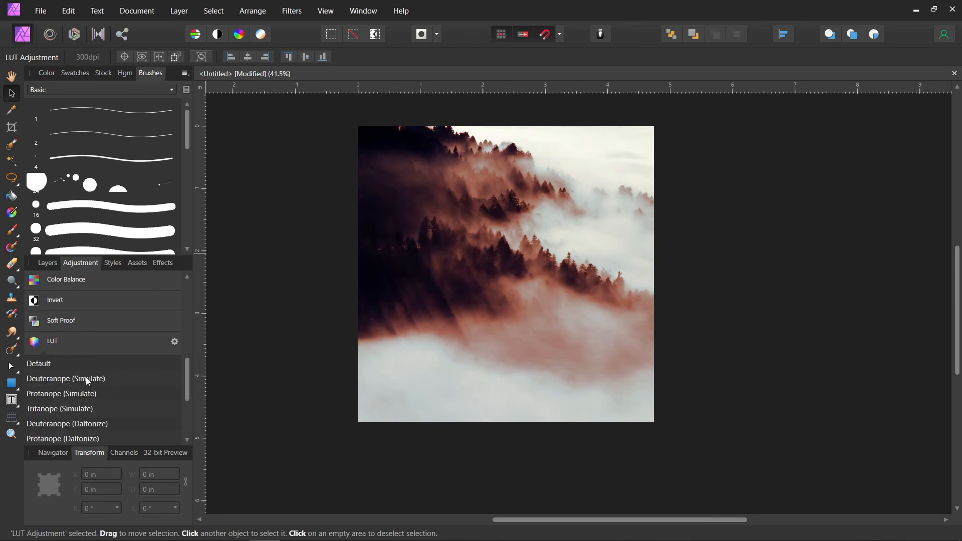
{"action": "scroll", "scroll_direction": "down", "scroll_amount": 3}
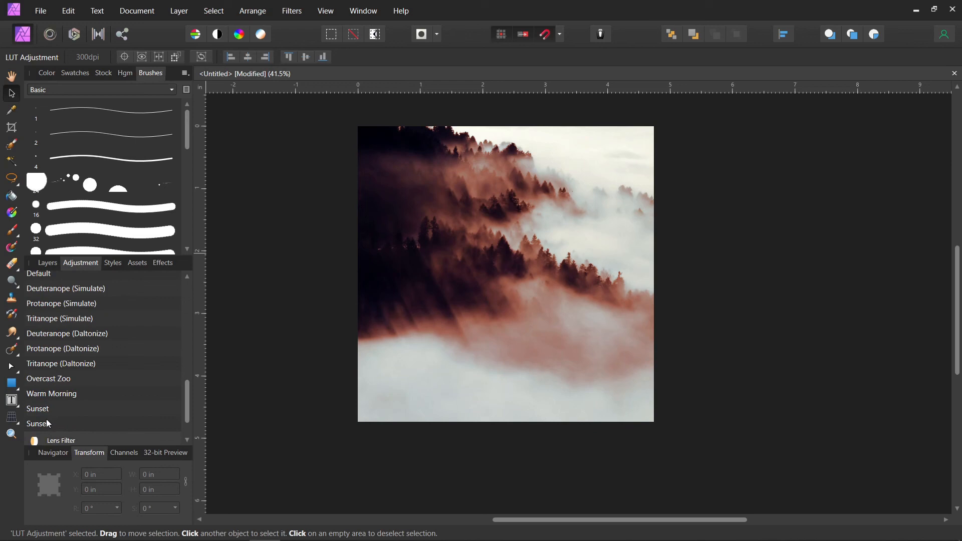
{"action": "left_click", "coordinate": [38, 409]}
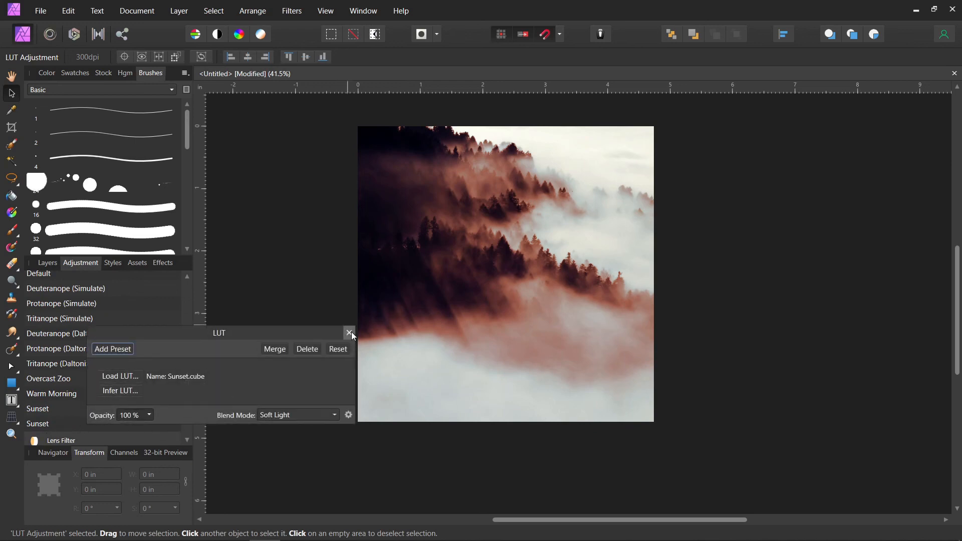
{"action": "left_click", "coordinate": [349, 333]}
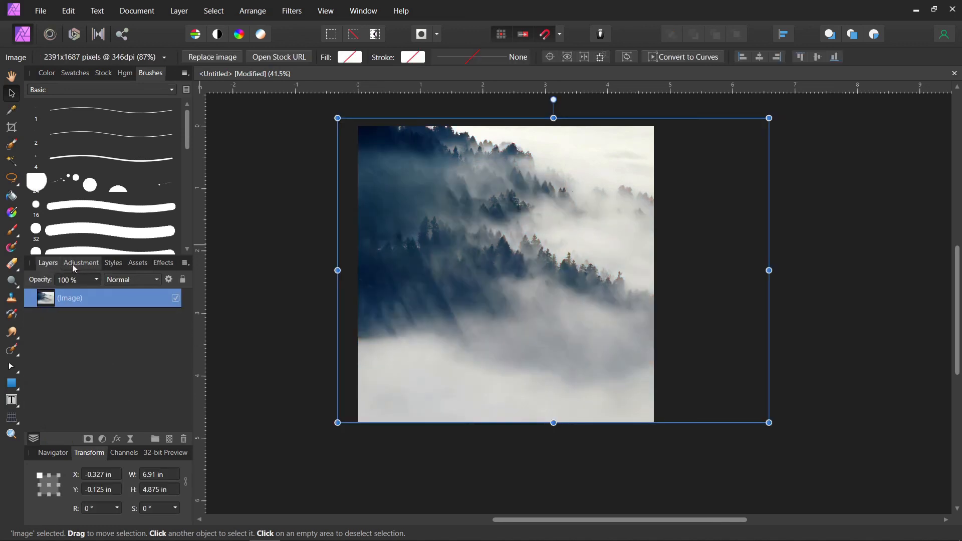
- Reapply the saved Sunset LUT preset from the Adjustment panel to re-tint the forest warm rust
{"action": "left_click", "coordinate": [80, 262]}
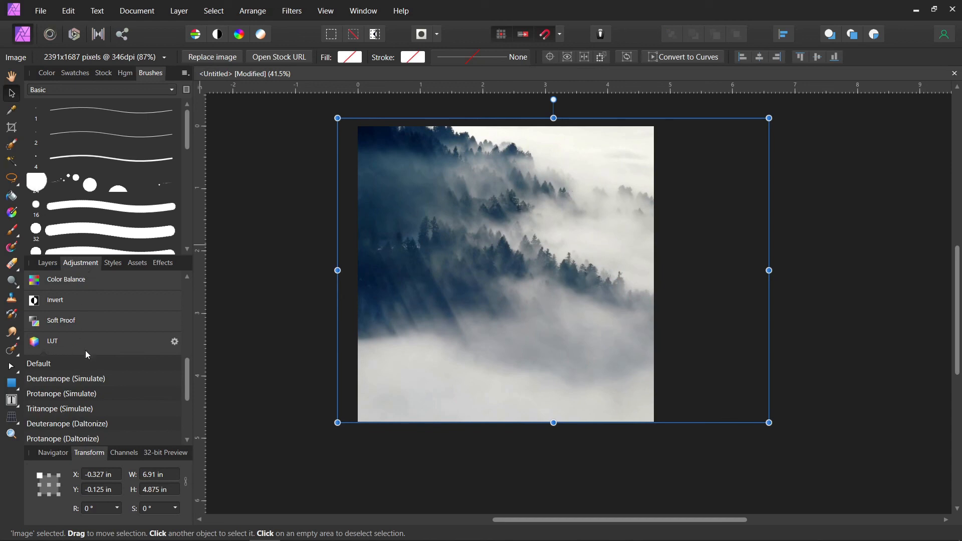
{"action": "left_click", "coordinate": [36, 409]}
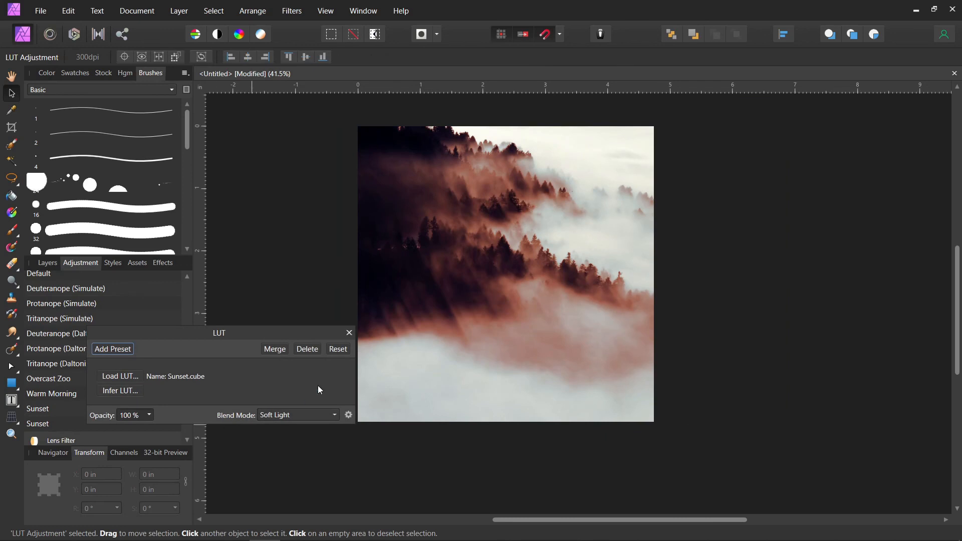
{"action": "mouse_move", "coordinate": [75, 412]}
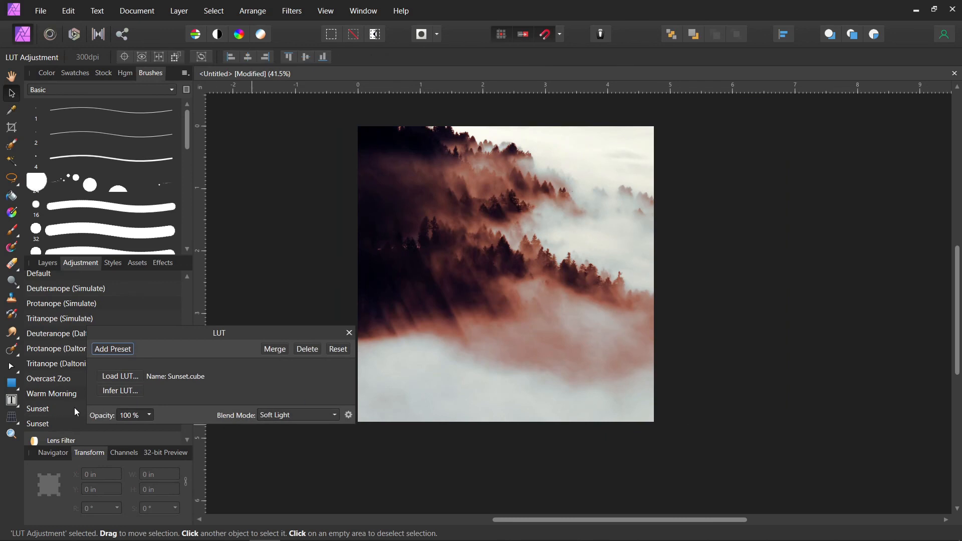